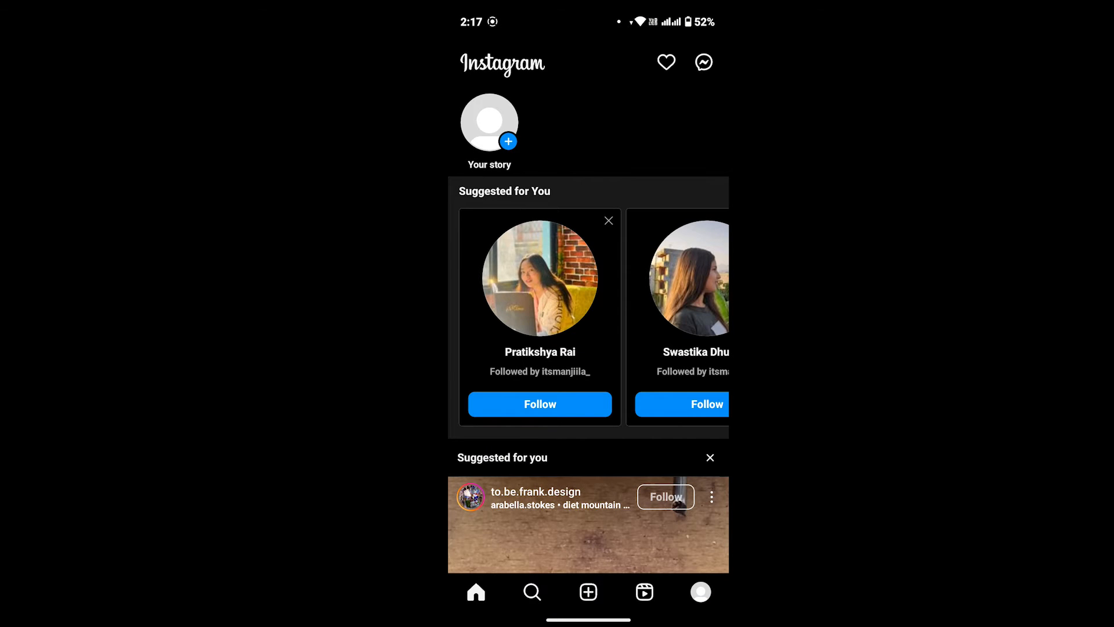
# Scroll the home feed down to the suggested purple shell reel from to.be.frank.design.
pyautogui.scroll(-3)
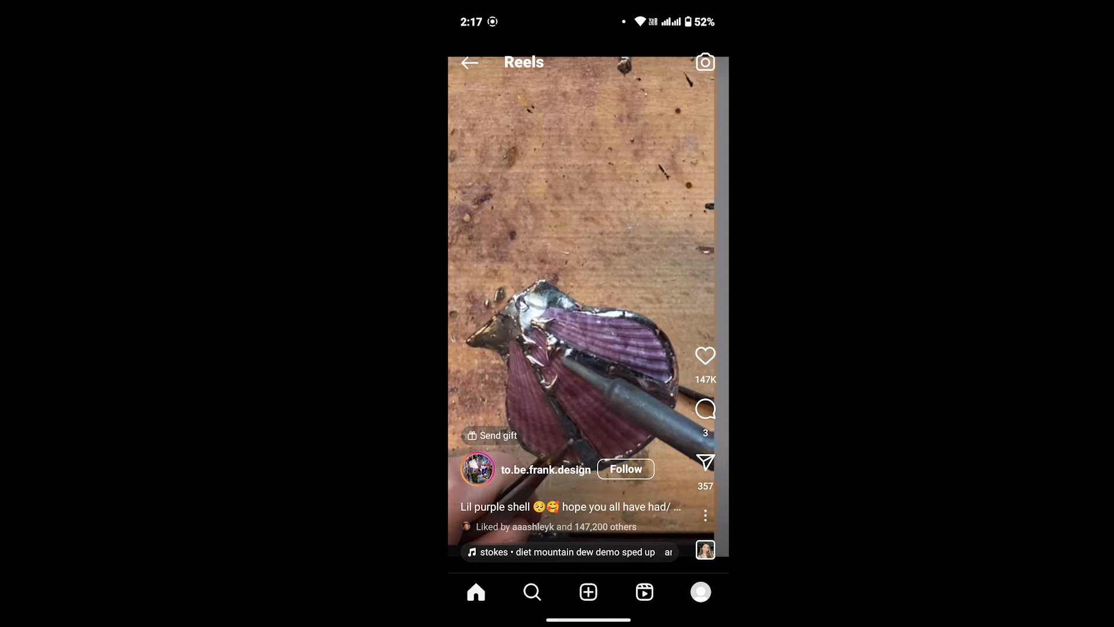
# Bring up the purple shell reel's options sheet via its three-dot menu.
pyautogui.click(705, 515)
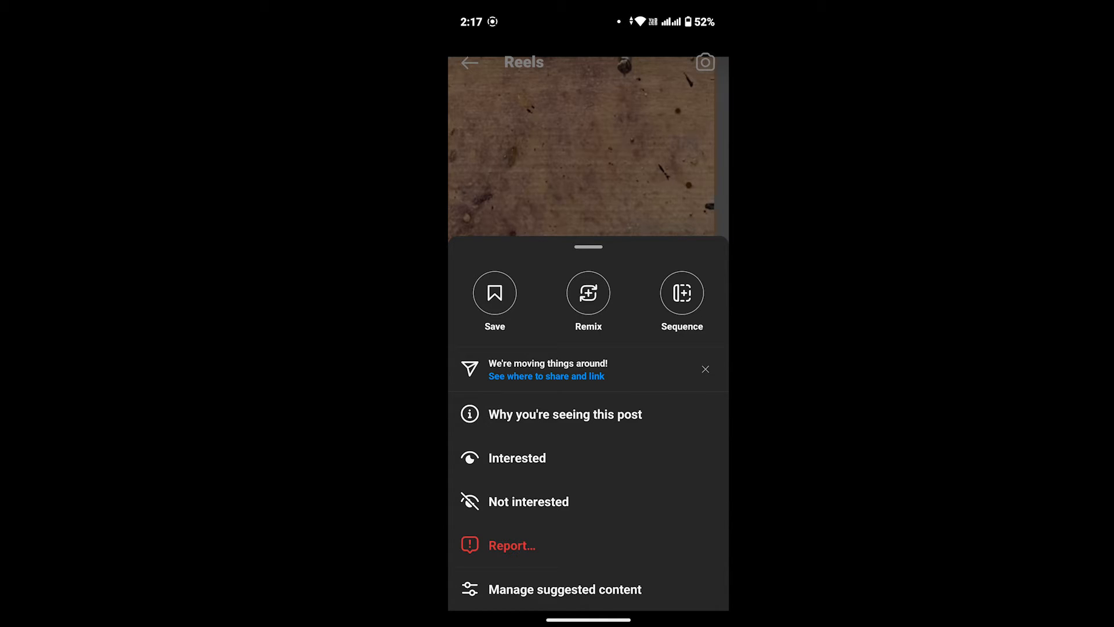
# View 'See where to share and link', then dismiss the share sheet back to the reel.
pyautogui.click(546, 377)
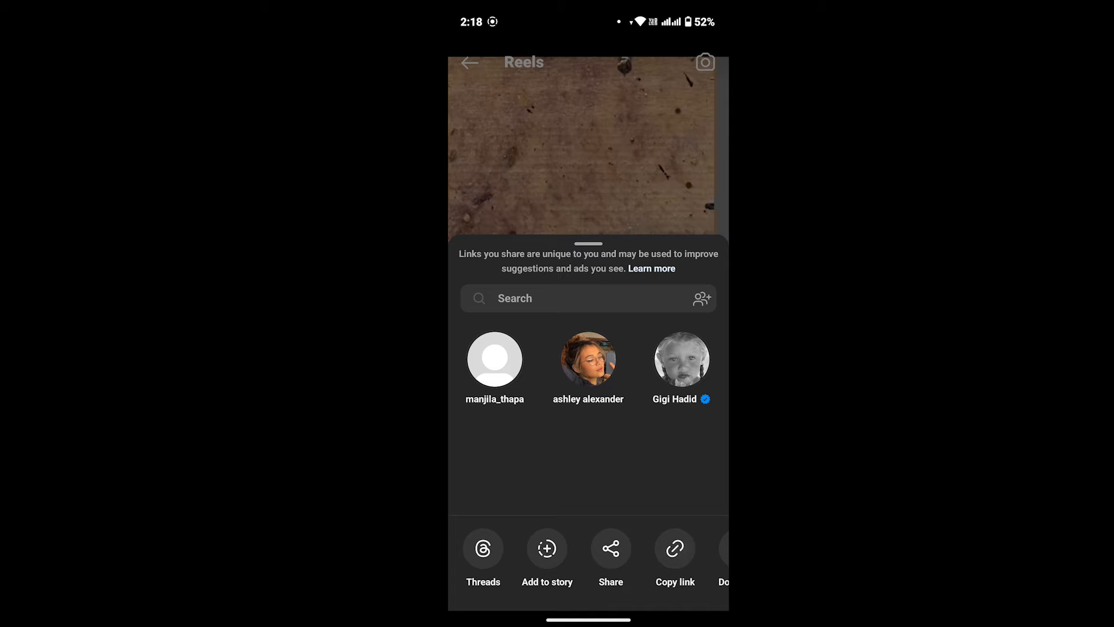
pyautogui.click(674, 548)
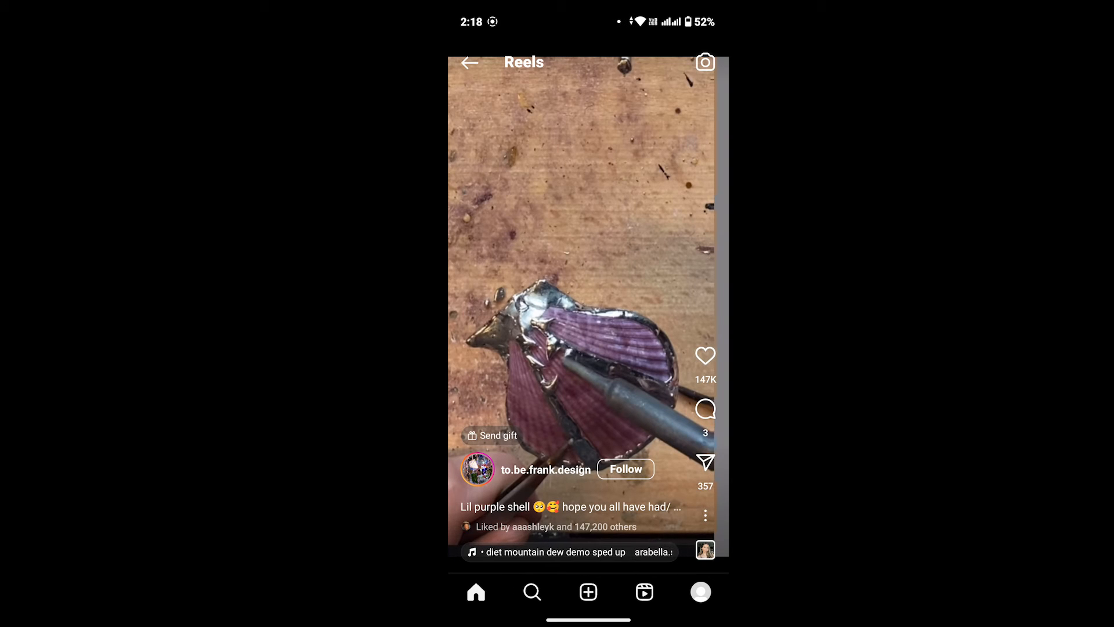
# Copy the purple shell reel's link from the share sheet so it shows Copied.
pyautogui.click(705, 462)
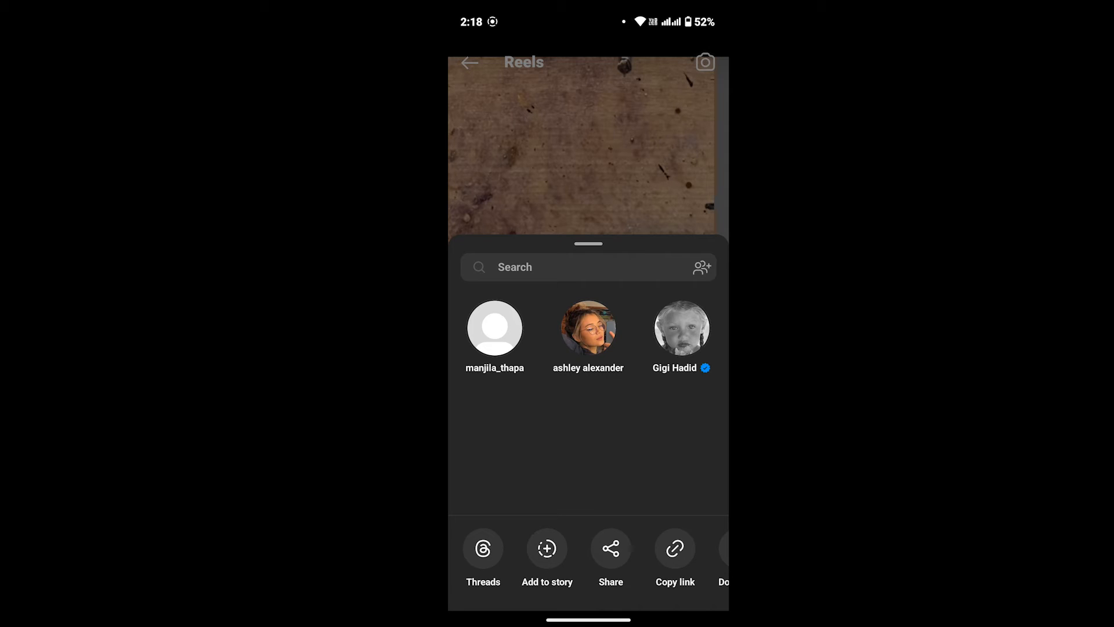
pyautogui.click(674, 548)
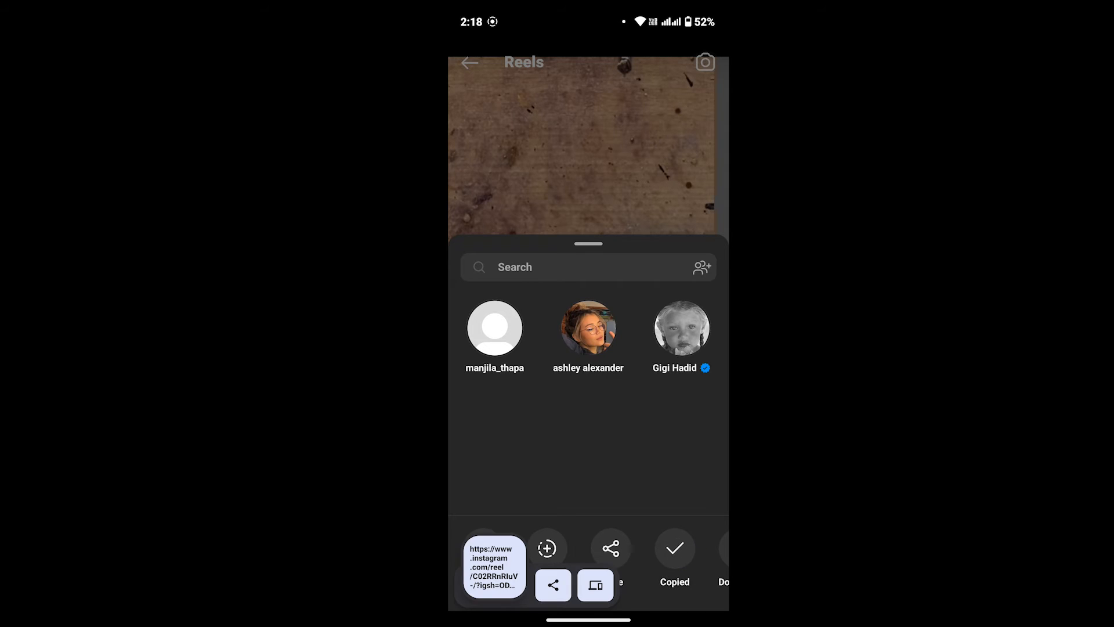